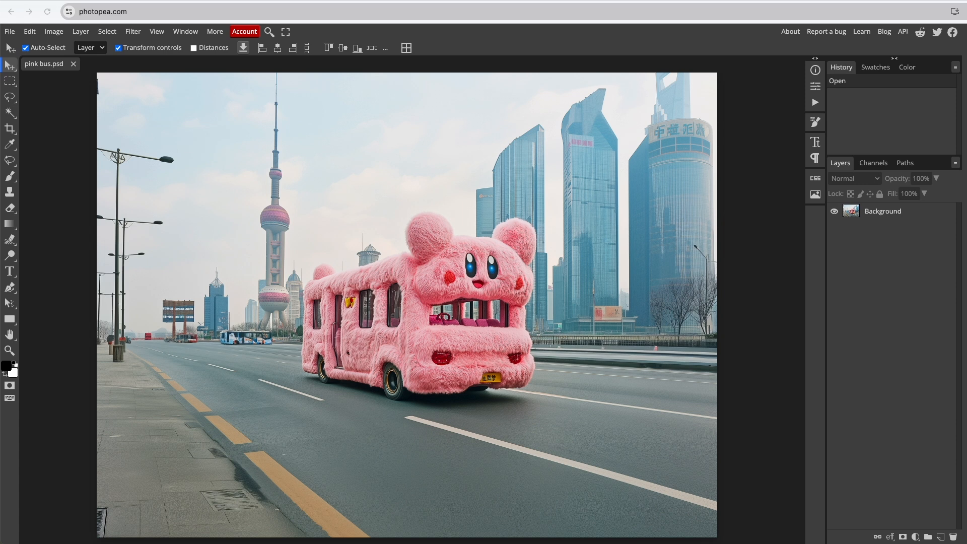
# Resize the pink bus canvas to 150 percent width via Canvas Size, adding transparent side space
pyautogui.click(54, 32)
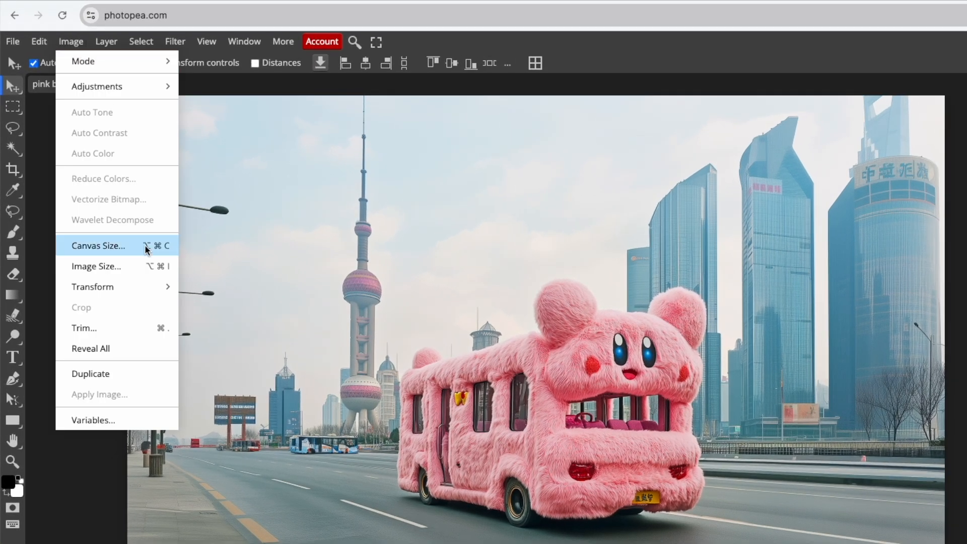
pyautogui.click(97, 245)
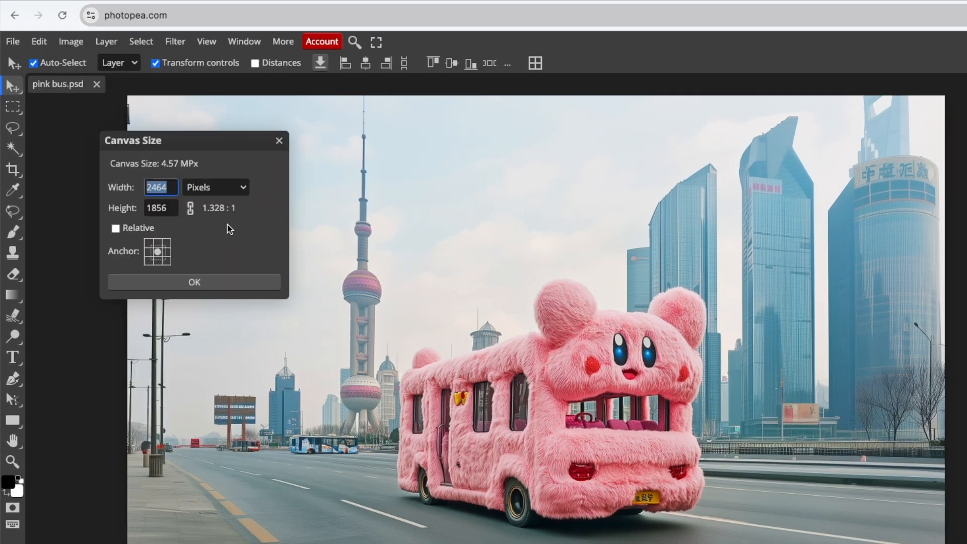
pyautogui.click(214, 187)
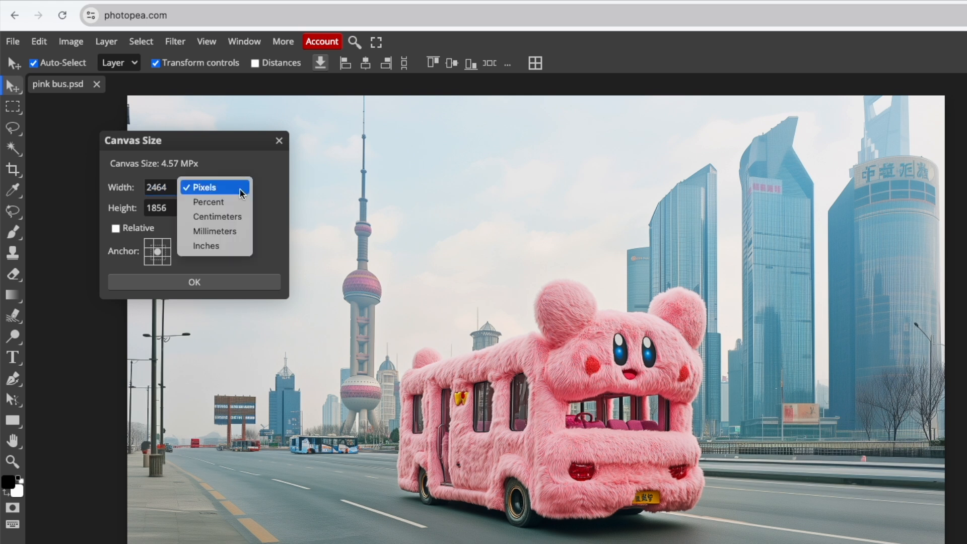
pyautogui.click(207, 202)
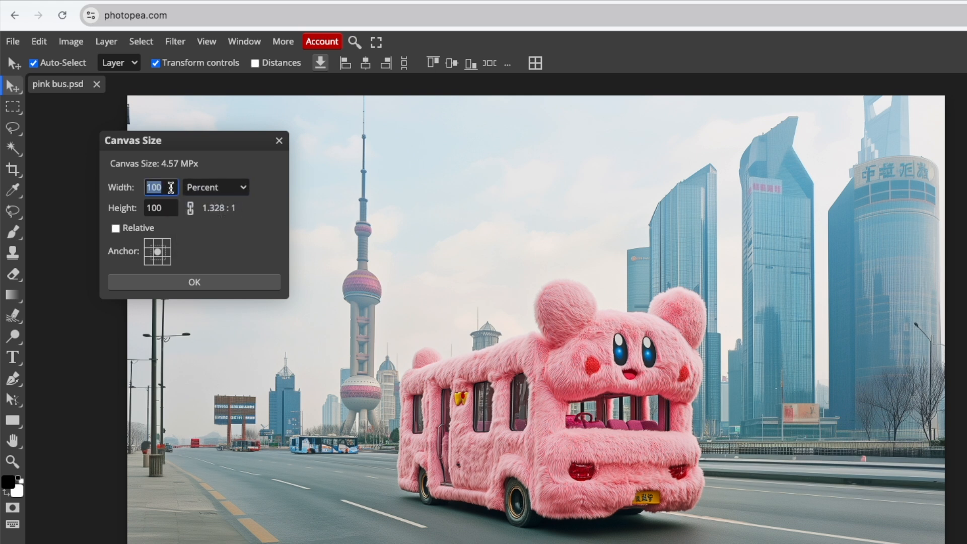
pyautogui.write('150')
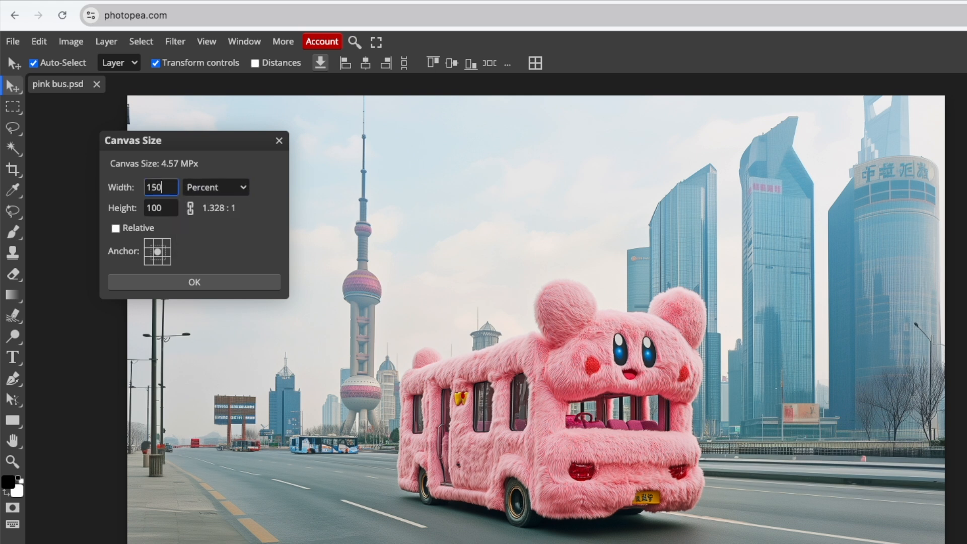
pyautogui.click(193, 281)
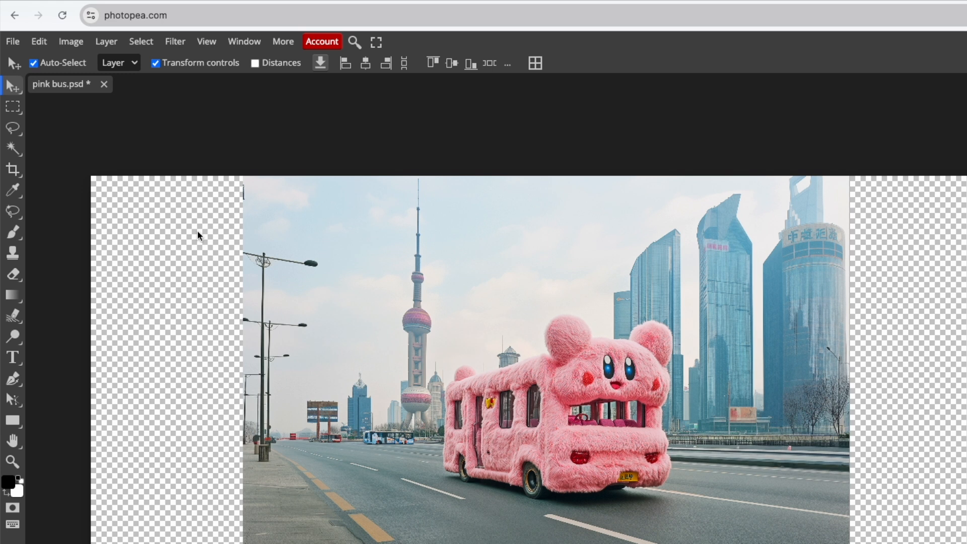
# Place yellow bus.png as a new layer on the right side using Open & Place
pyautogui.click(12, 40)
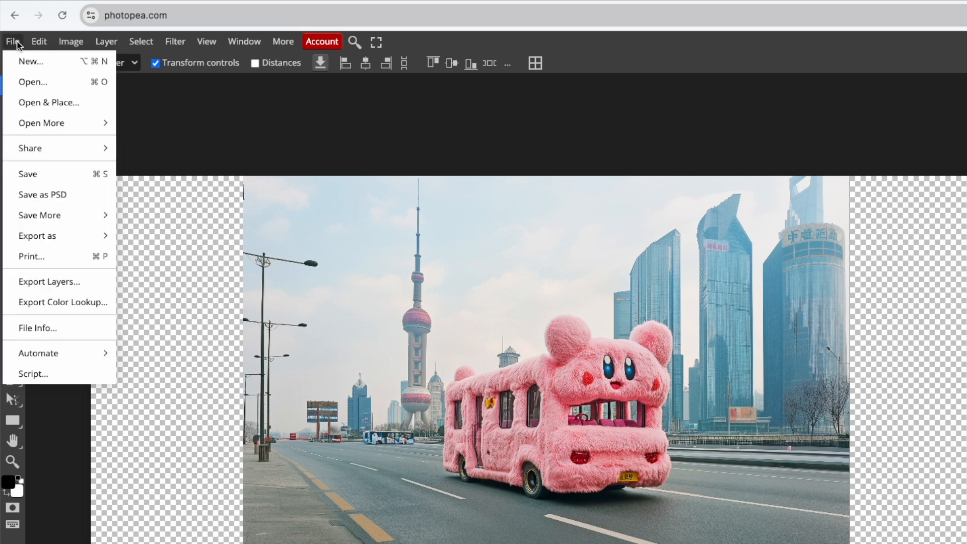
pyautogui.click(90, 107)
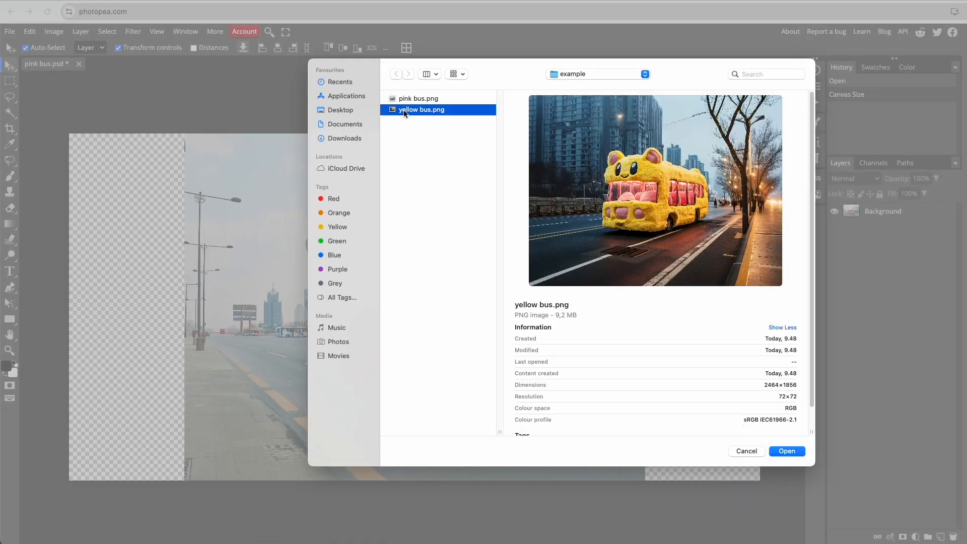
pyautogui.click(786, 451)
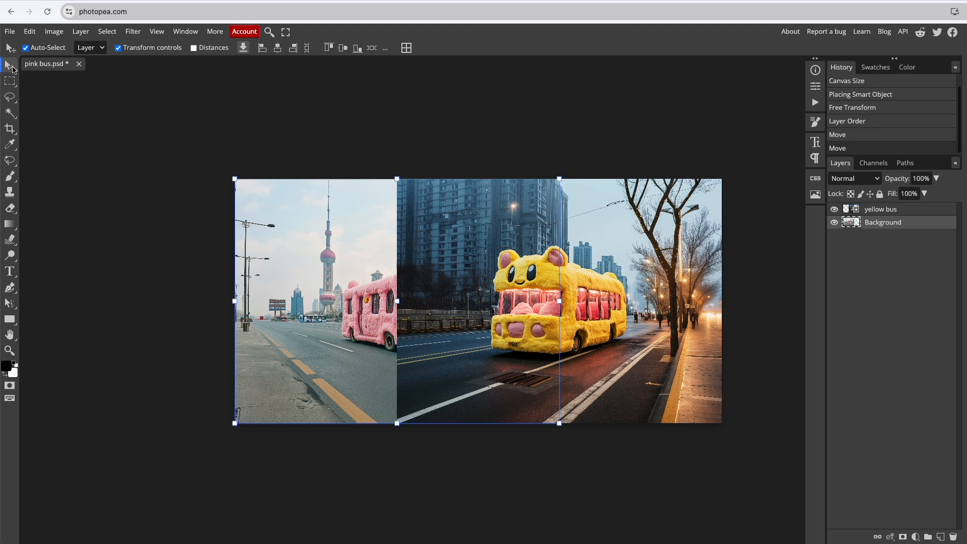
pyautogui.moveTo(235, 180)
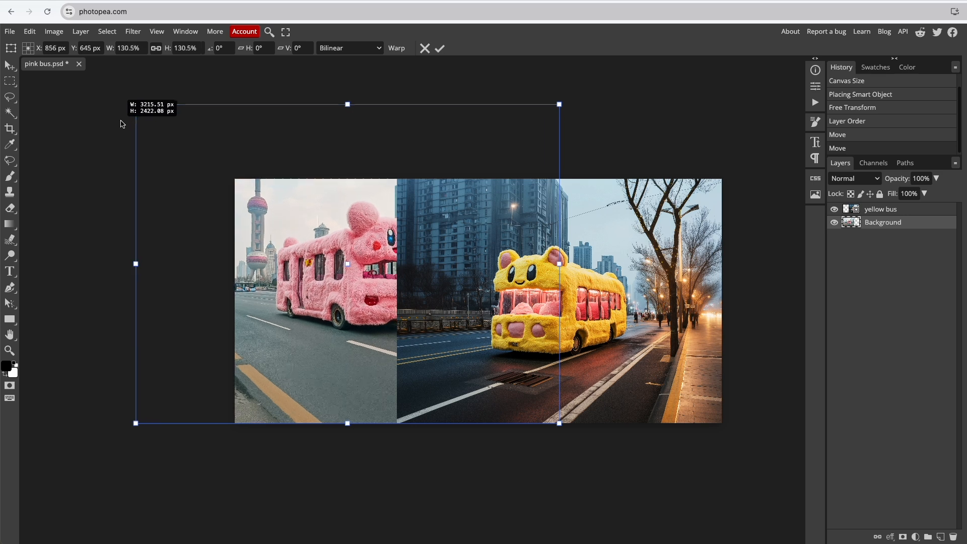
# Scale up the pink bus background with Free Transform and commit the new size
pyautogui.moveTo(556, 422); pyautogui.dragTo(607, 466)
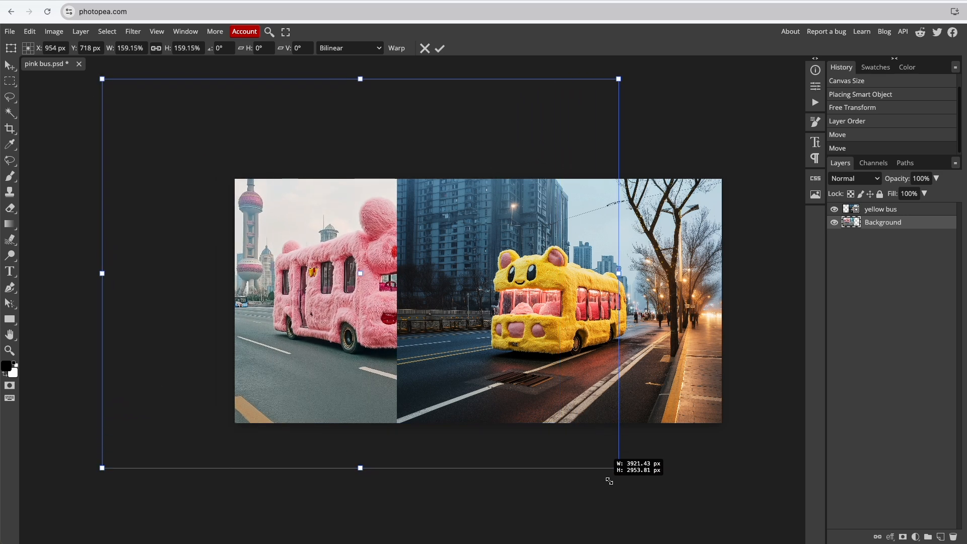
pyautogui.moveTo(618, 466); pyautogui.dragTo(622, 472)
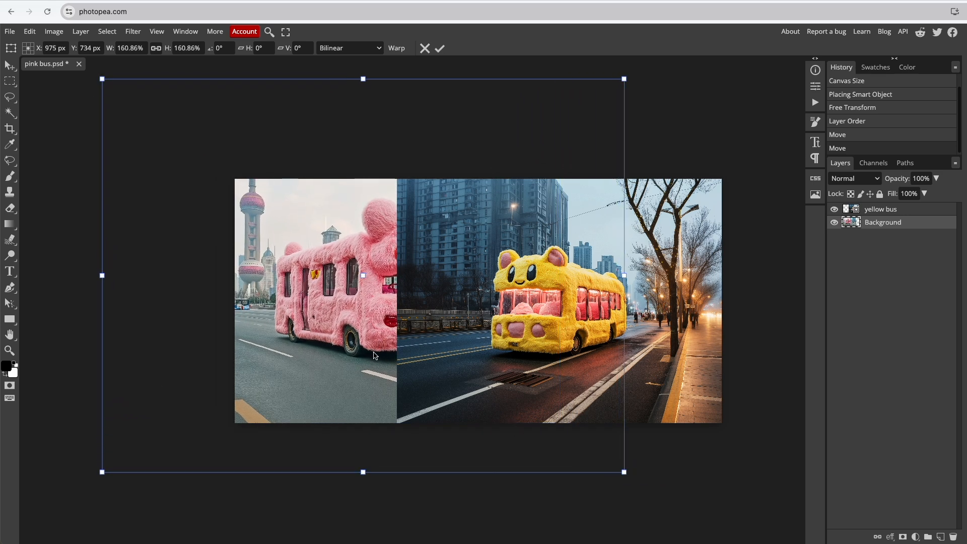
pyautogui.click(440, 48)
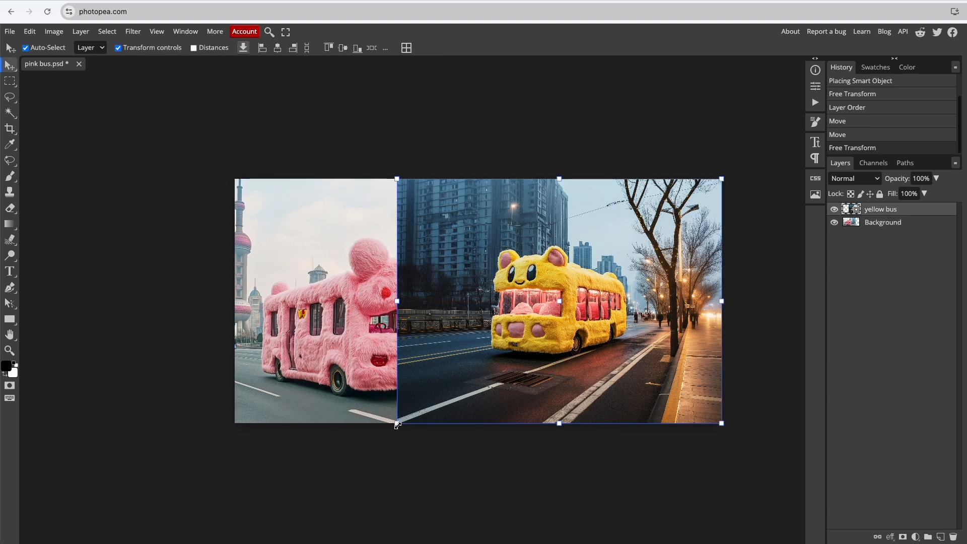
# Scale the yellow bus layer over the right side, then hide it to check the pink bus
pyautogui.moveTo(397, 423); pyautogui.dragTo(726, 171)
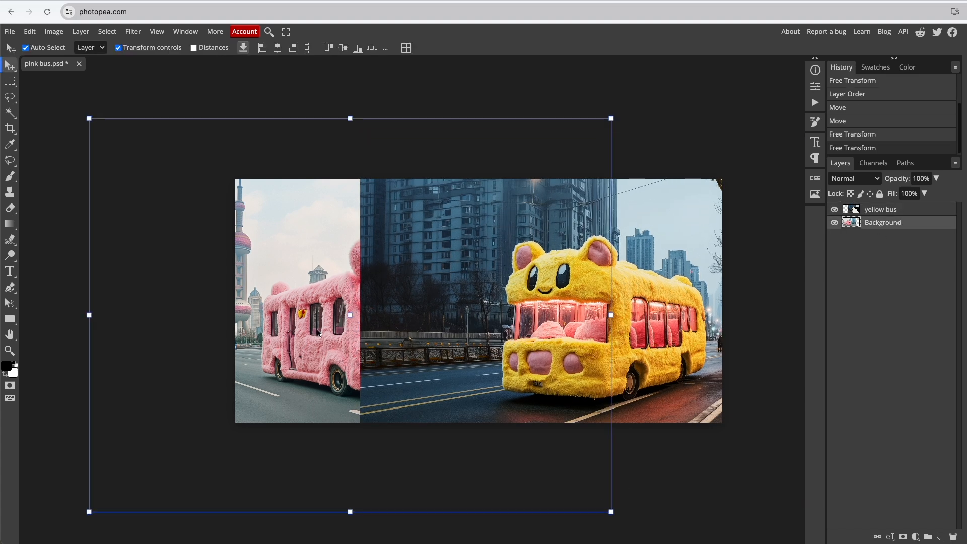
pyautogui.click(834, 208)
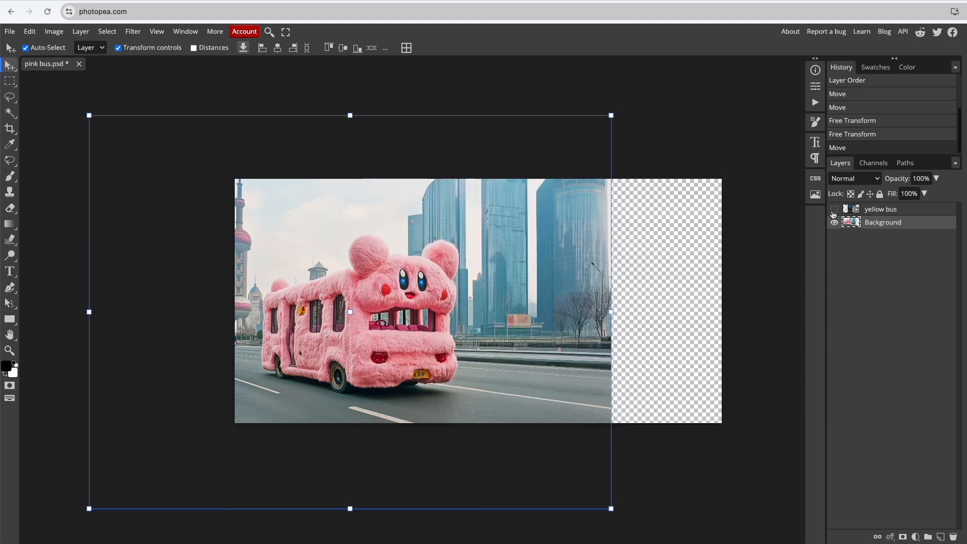
# Show the yellow bus layer again and select it in the Layers panel
pyautogui.click(834, 207)
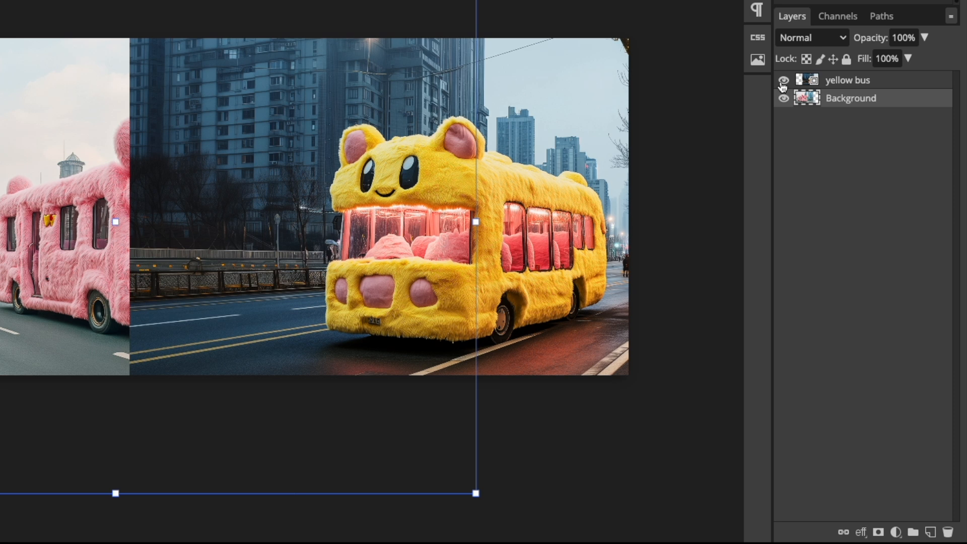
pyautogui.moveTo(894, 86)
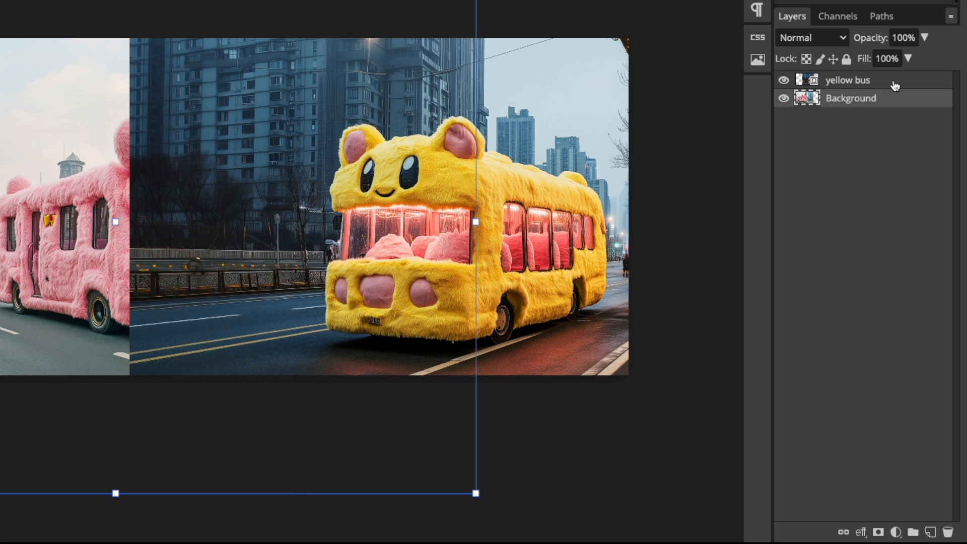
pyautogui.click(848, 79)
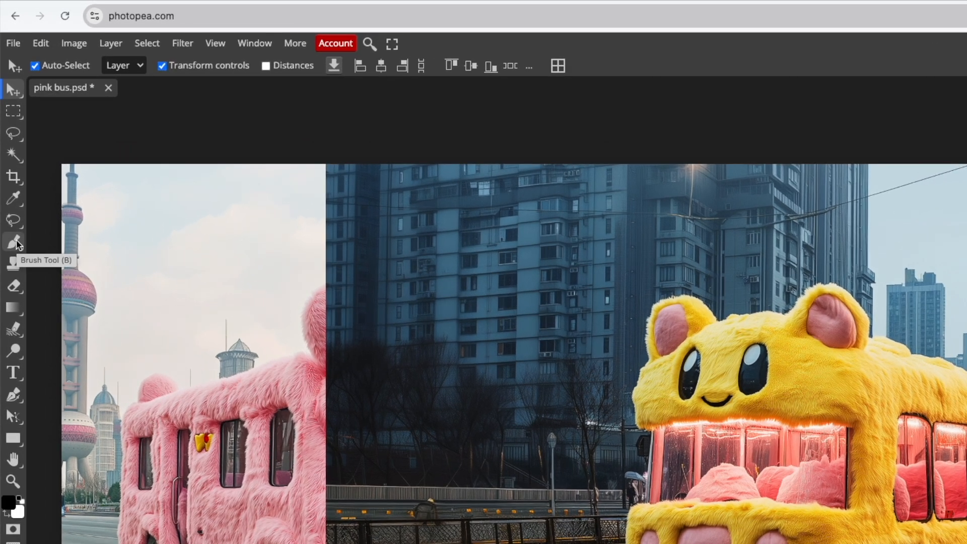
# Choose the Brush Tool at 1000 px, 0% hardness, with black foreground colour
pyautogui.click(13, 241)
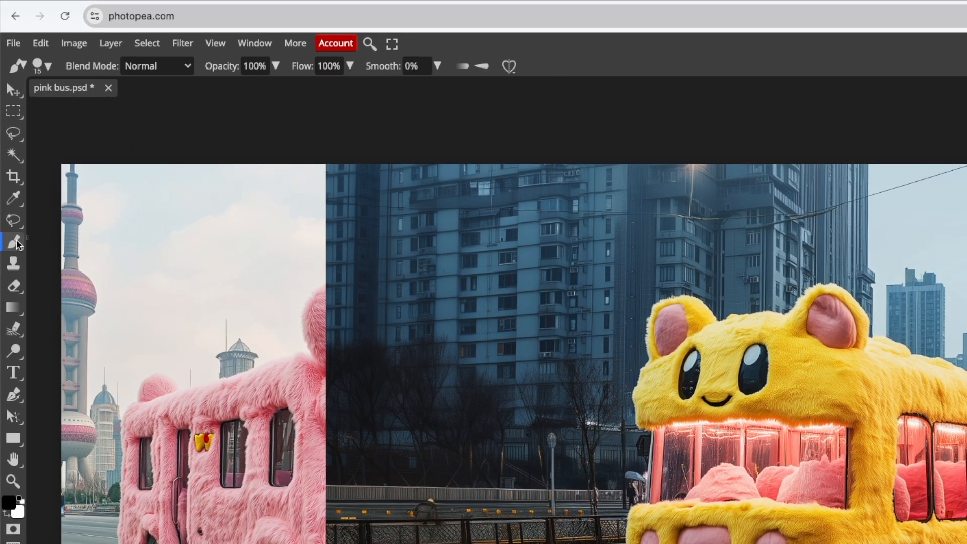
pyautogui.click(47, 67)
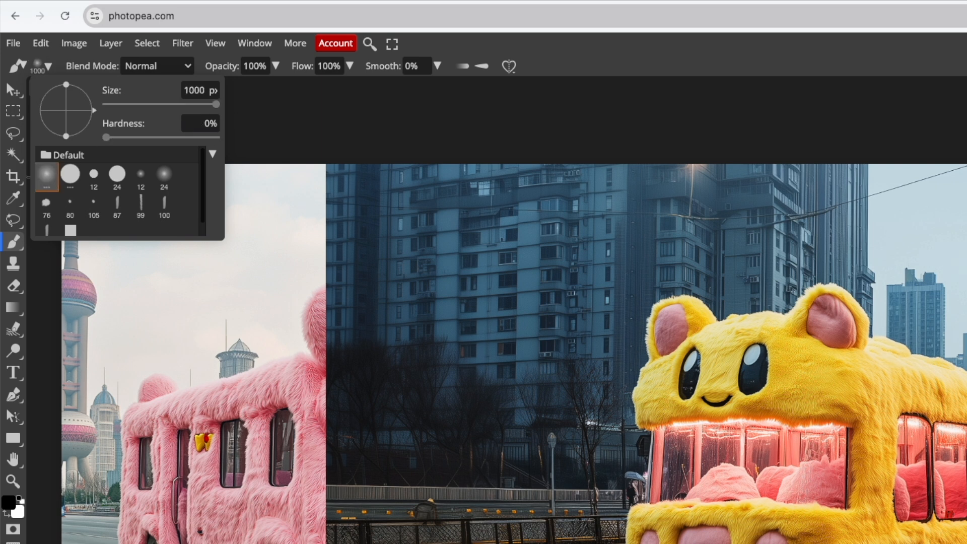
pyautogui.click(202, 123)
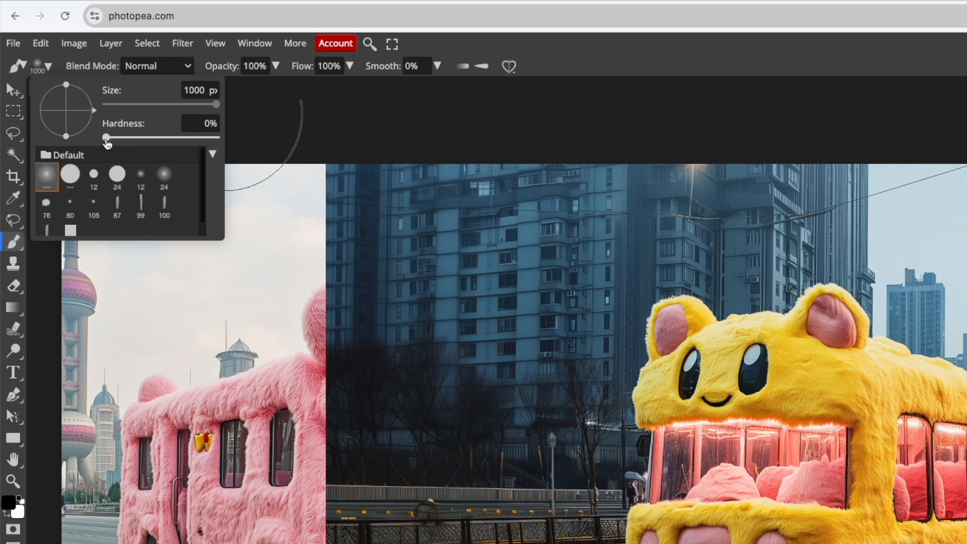
pyautogui.moveTo(9, 510)
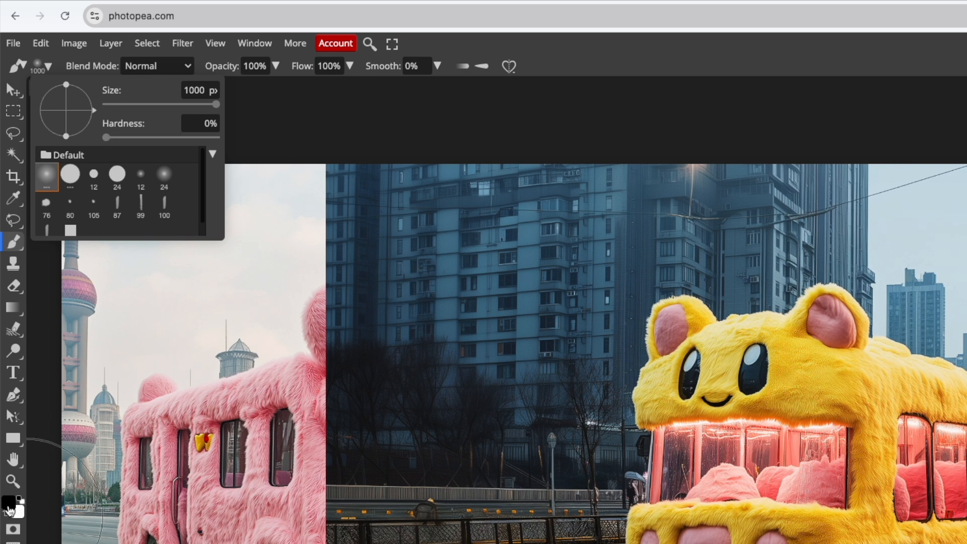
pyautogui.click(9, 505)
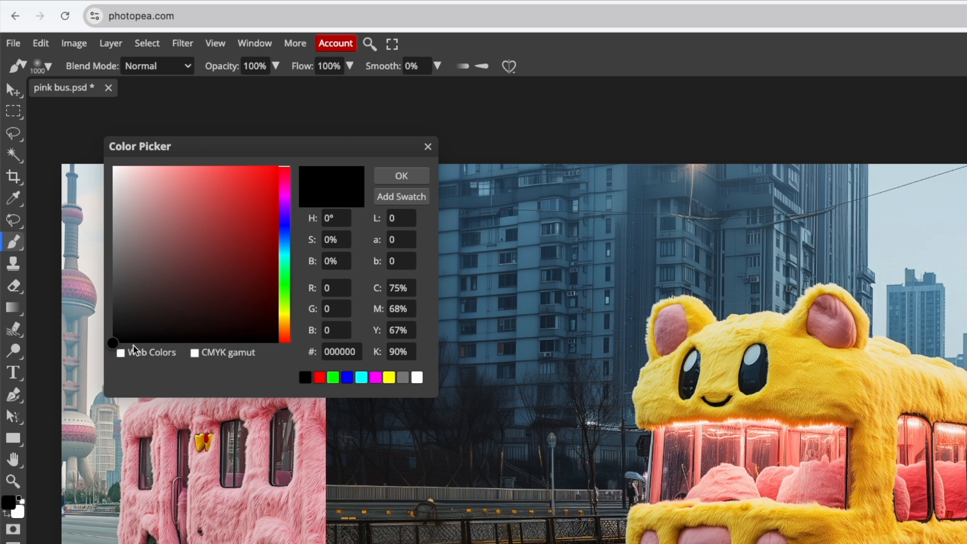
pyautogui.moveTo(148, 344)
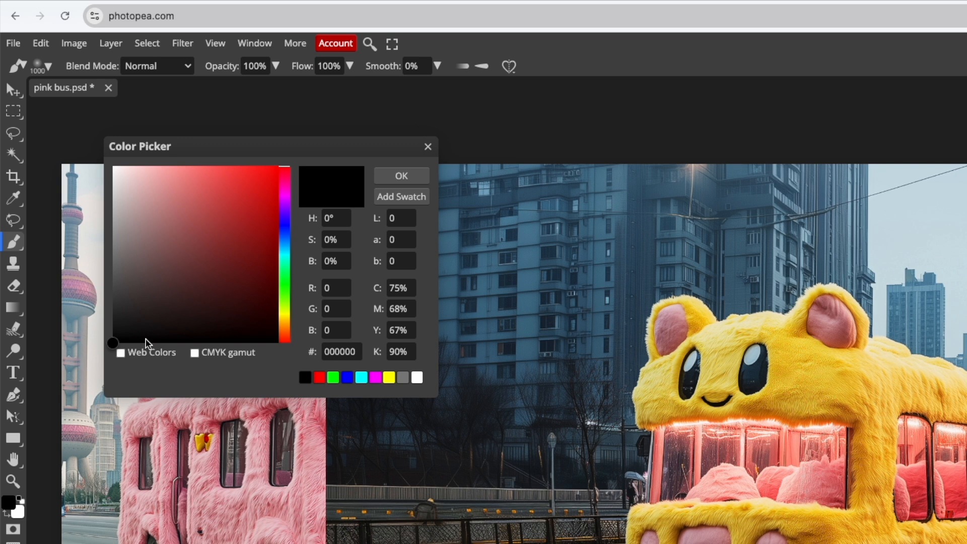
pyautogui.click(400, 175)
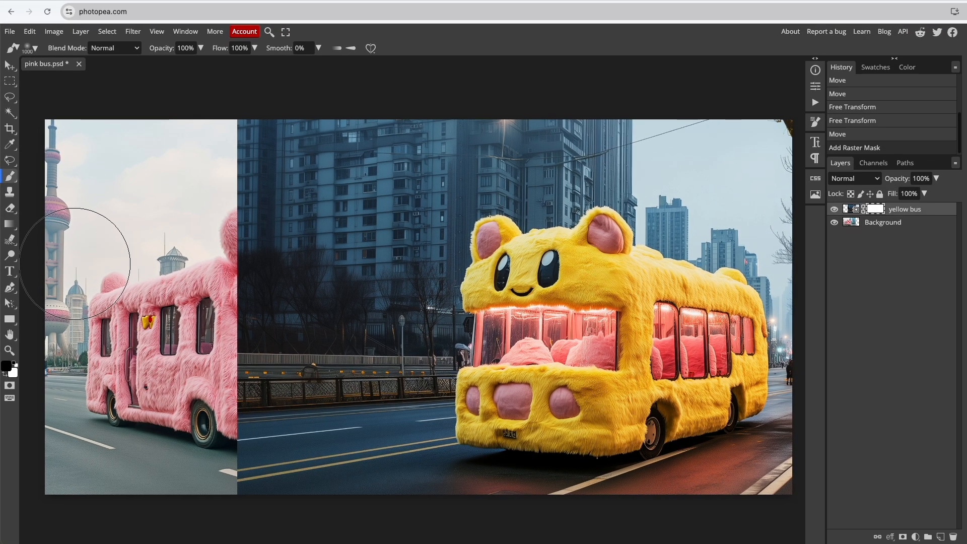
pyautogui.moveTo(275, 130)
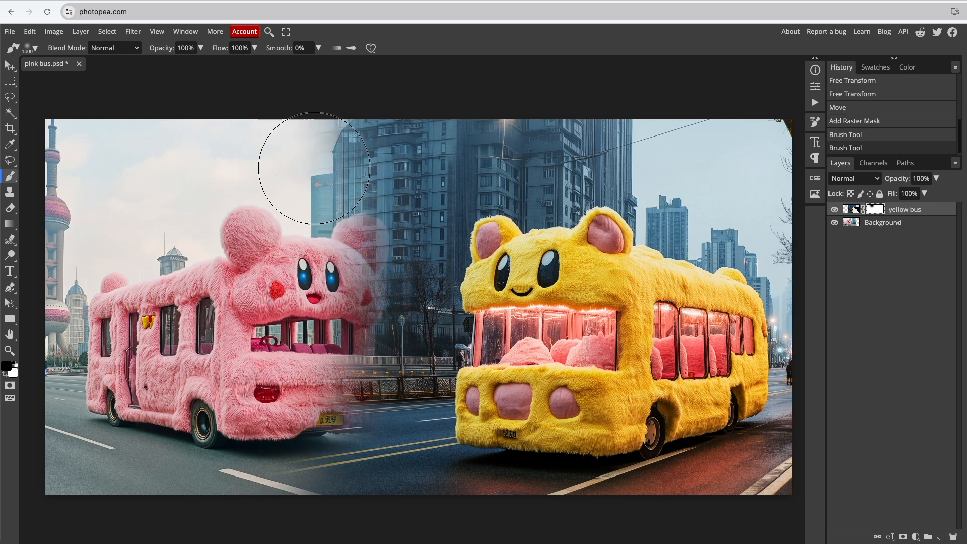
# Brush black over the left of the yellow bus mask to fade in the pink bus
pyautogui.moveTo(314, 168); pyautogui.dragTo(348, 252)
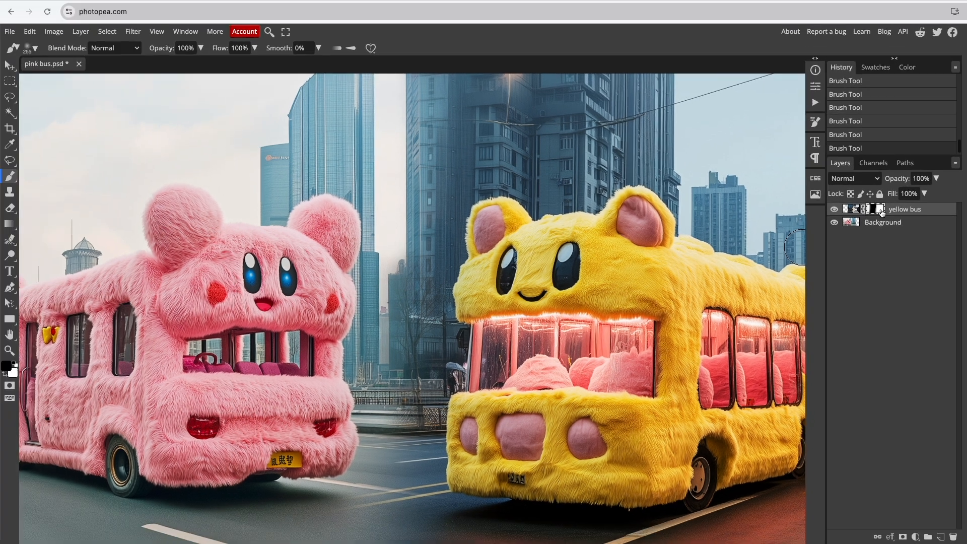
pyautogui.press('Shift+c')
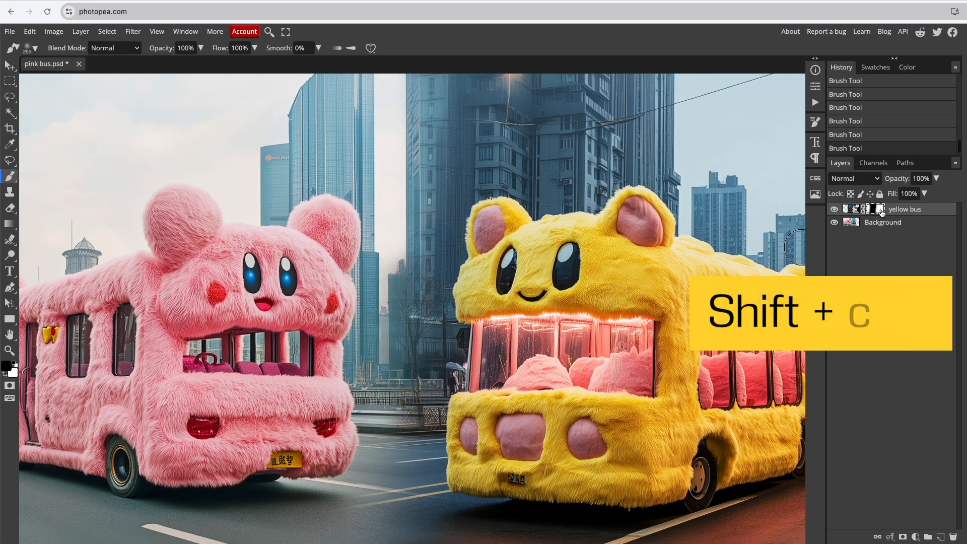
pyautogui.click(875, 210)
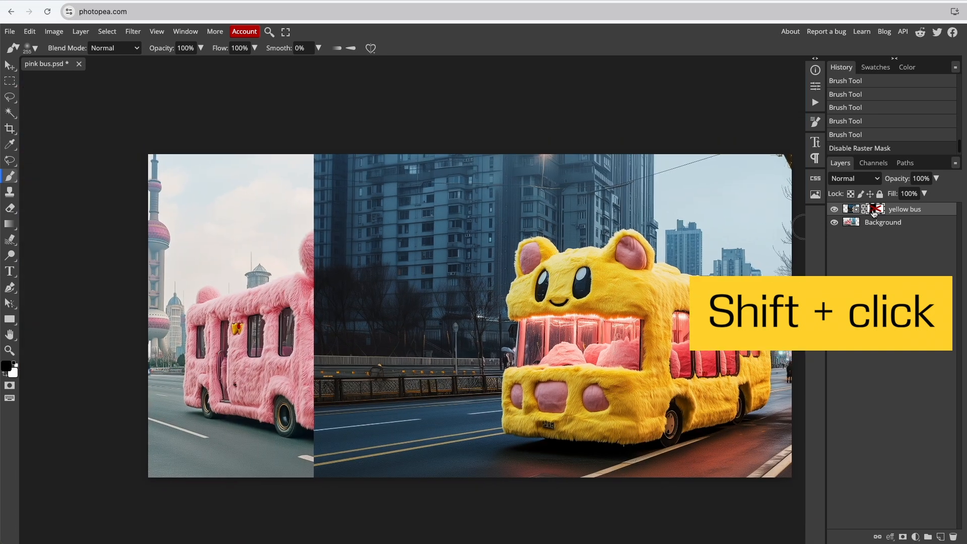
pyautogui.click(874, 210)
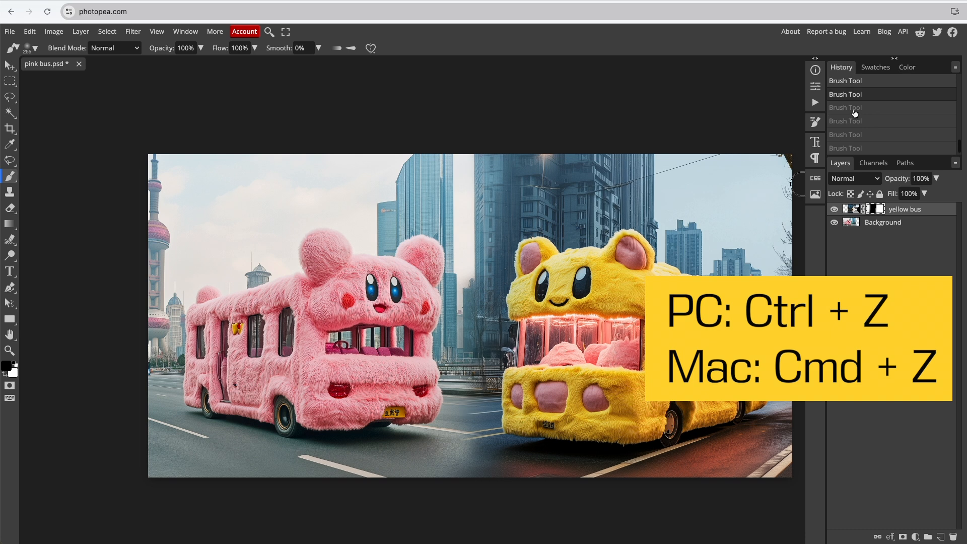
pyautogui.moveTo(656, 261)
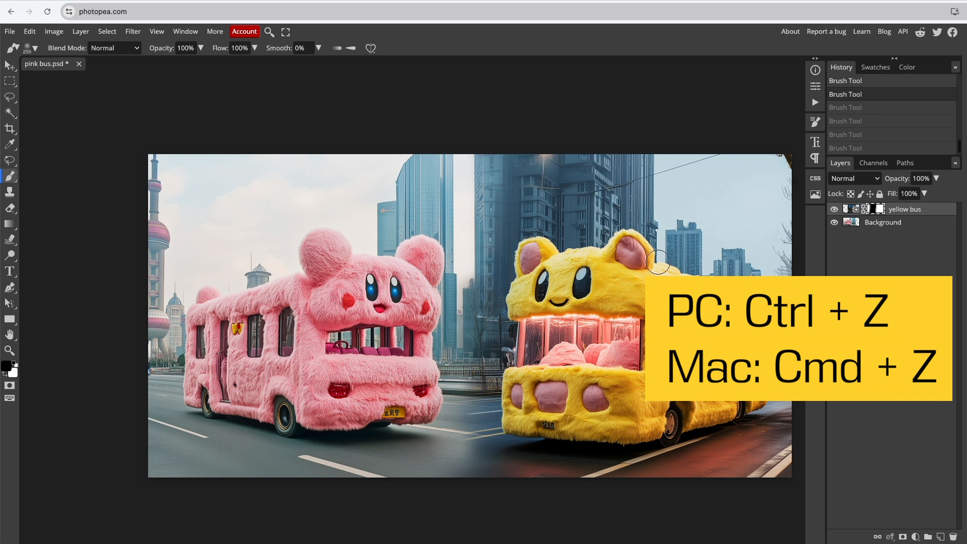
# Undo the last mask stroke with Ctrl+Z and swap the foreground colour to white
pyautogui.press('Ctrl+Z')
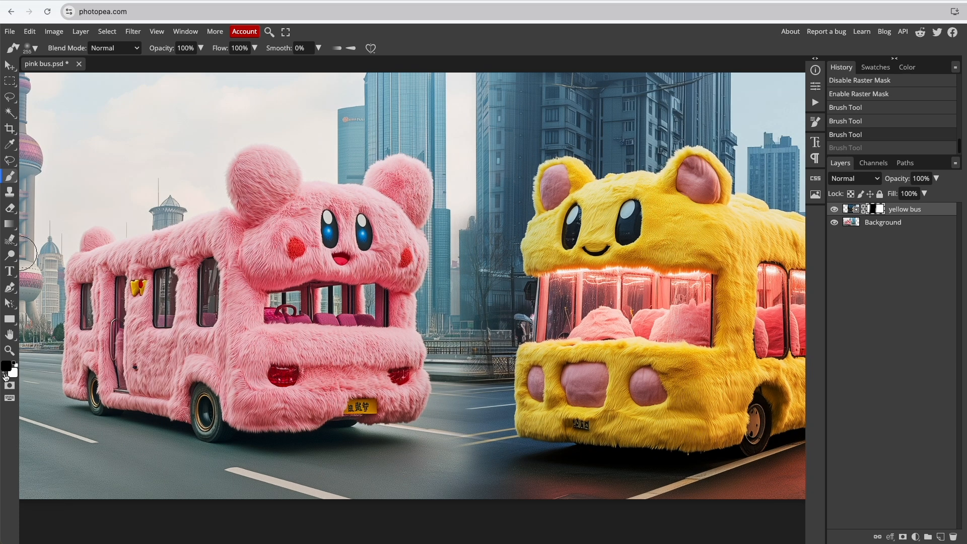
pyautogui.click(32, 48)
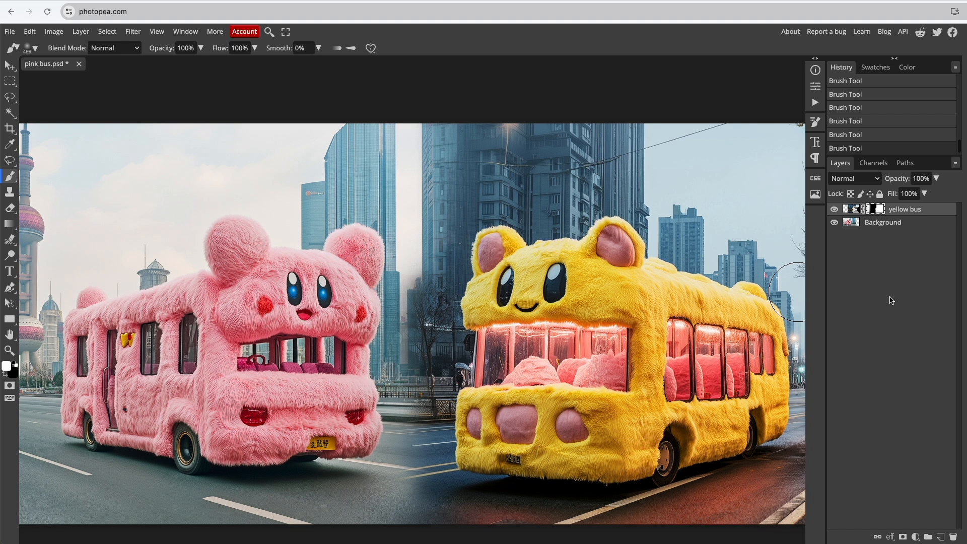
pyautogui.moveTo(815, 322)
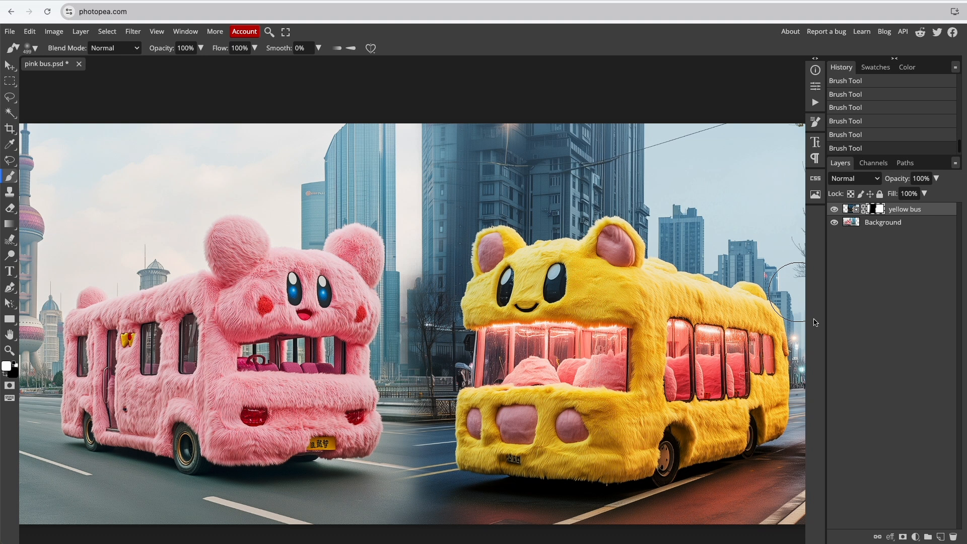